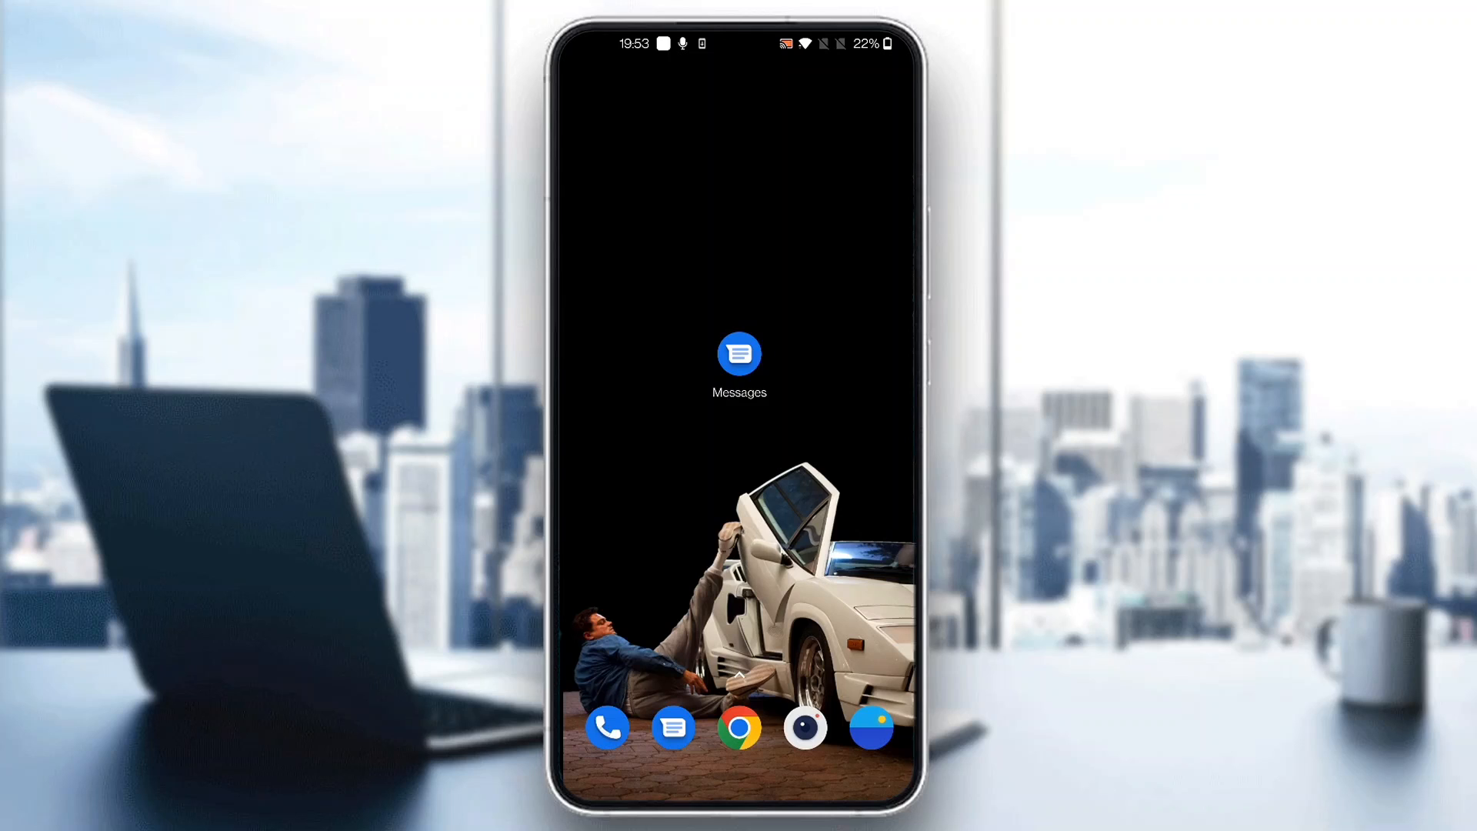
Launch Google Messages from the home screen to reach the conversation inbox.
click(739, 354)
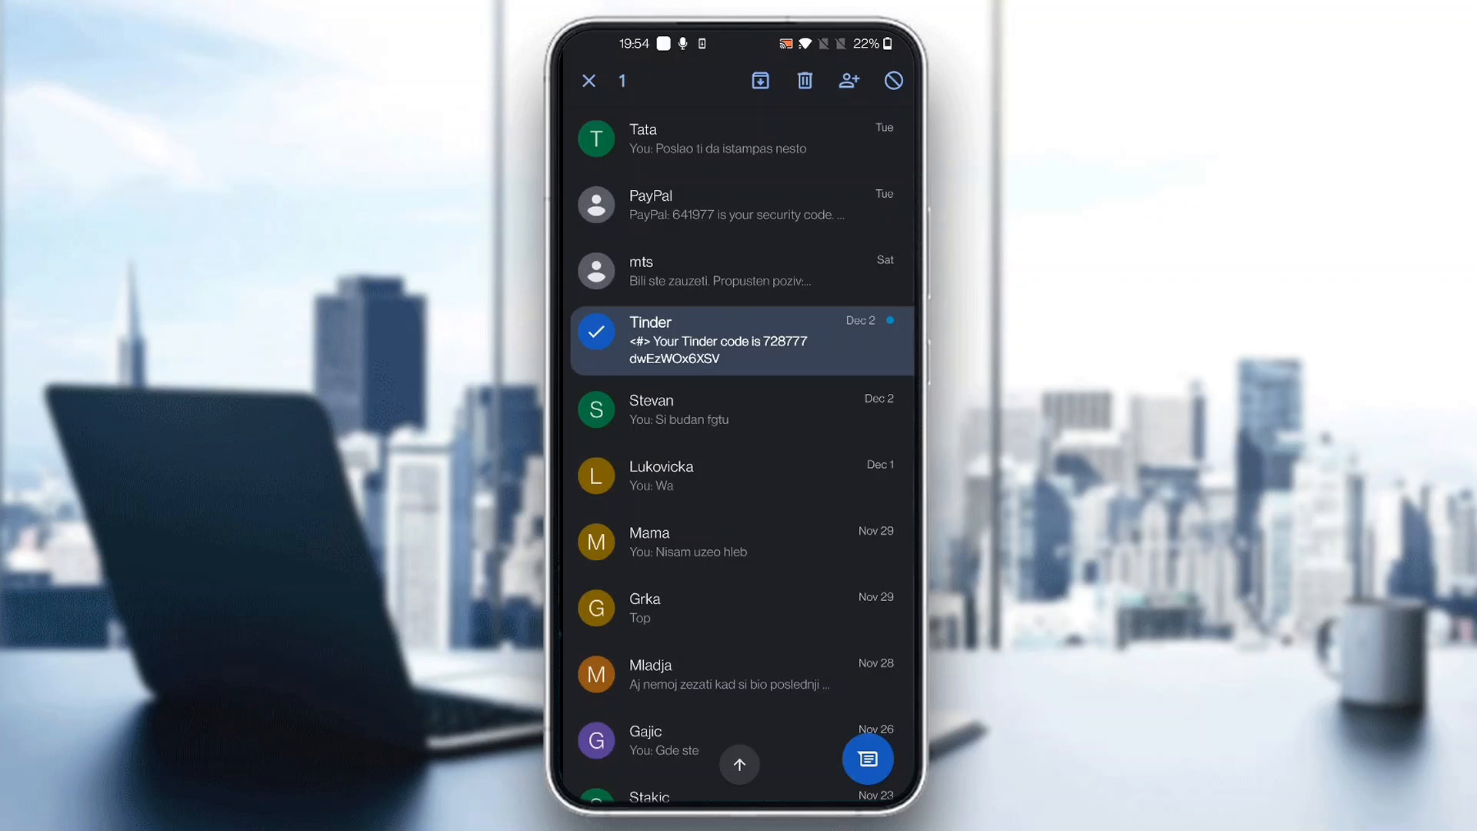
mouse_move(758, 80)
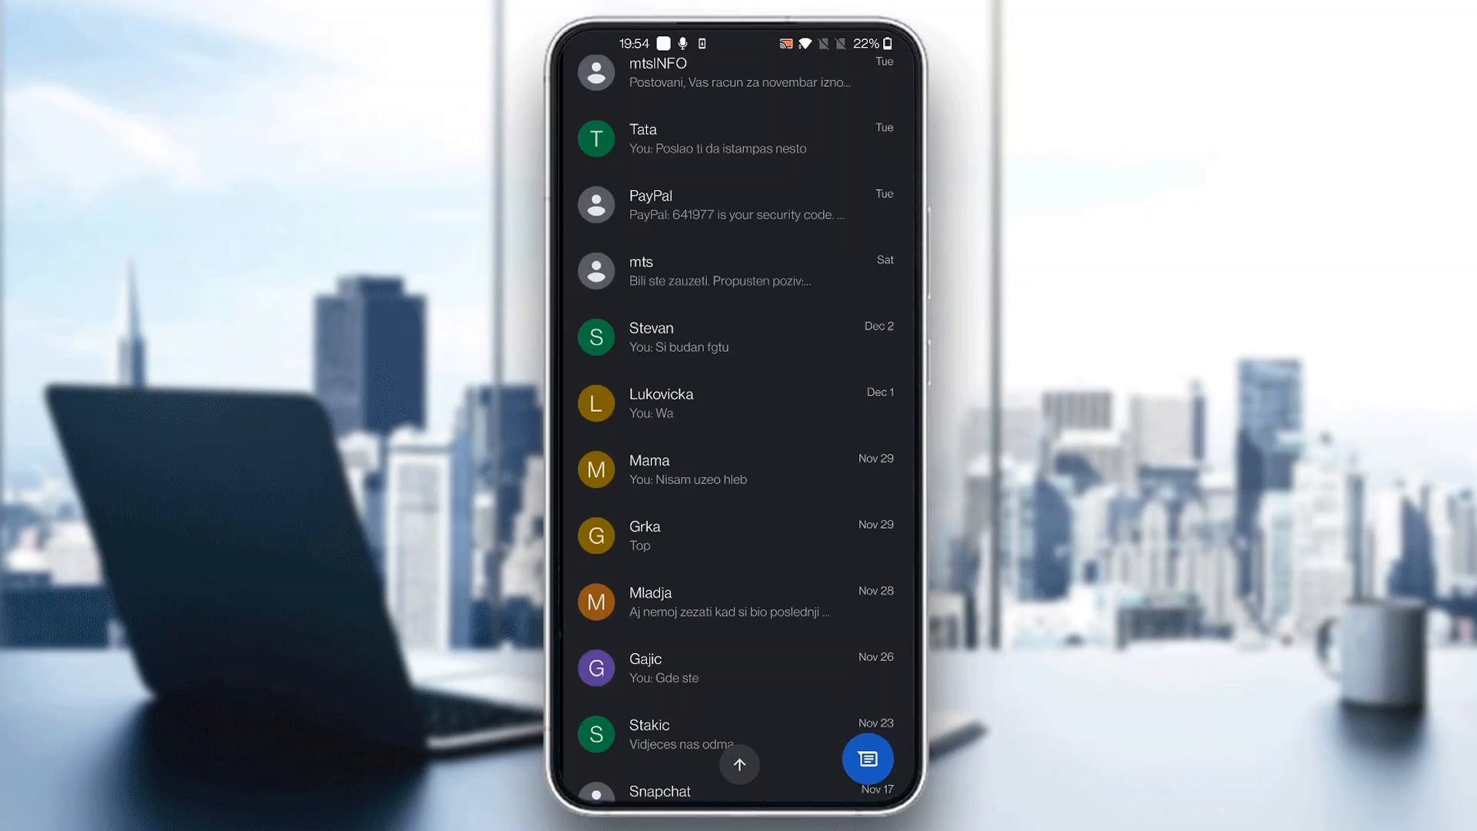
scroll(down, 3)
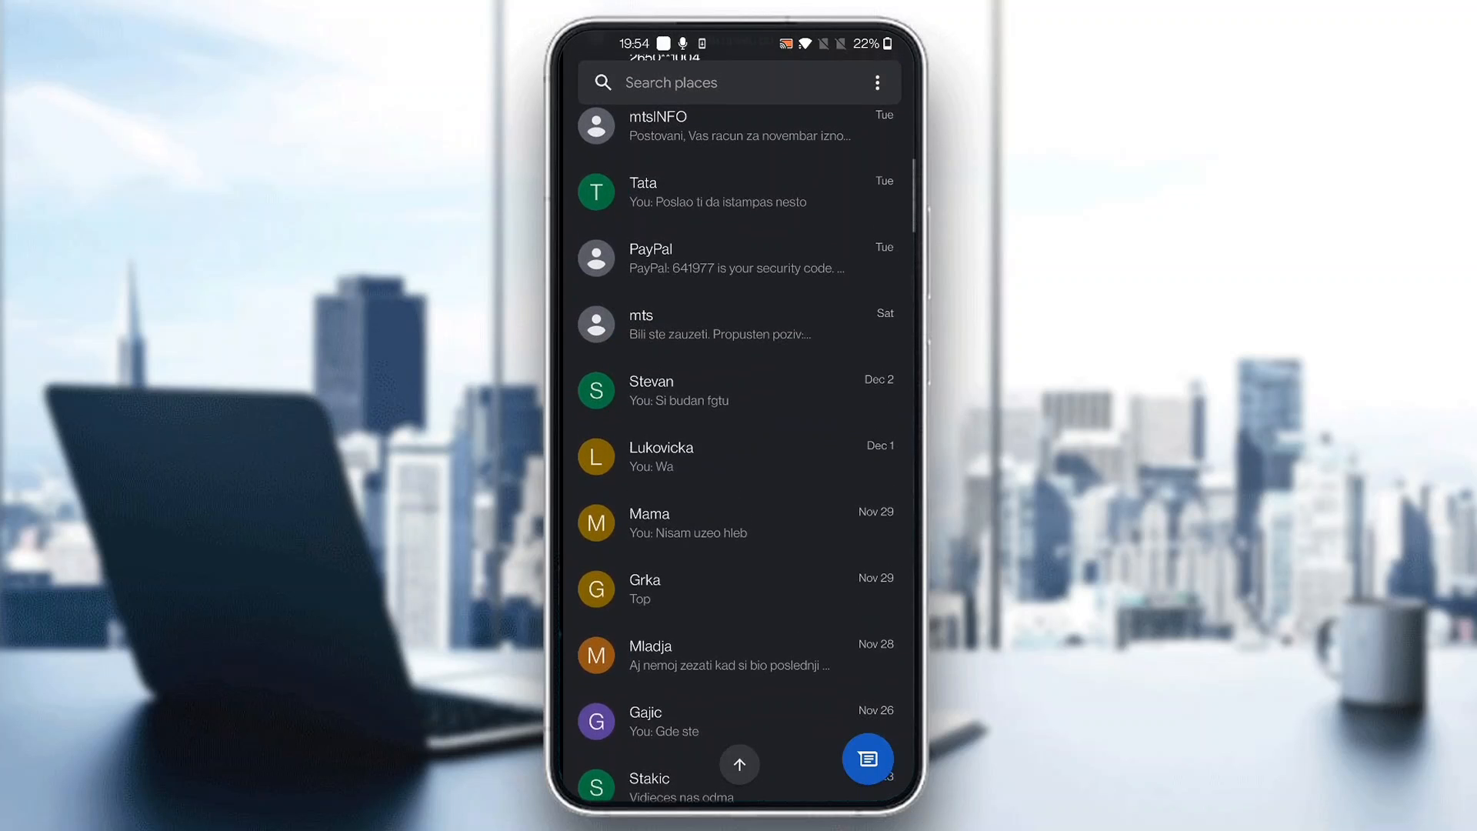
click(877, 83)
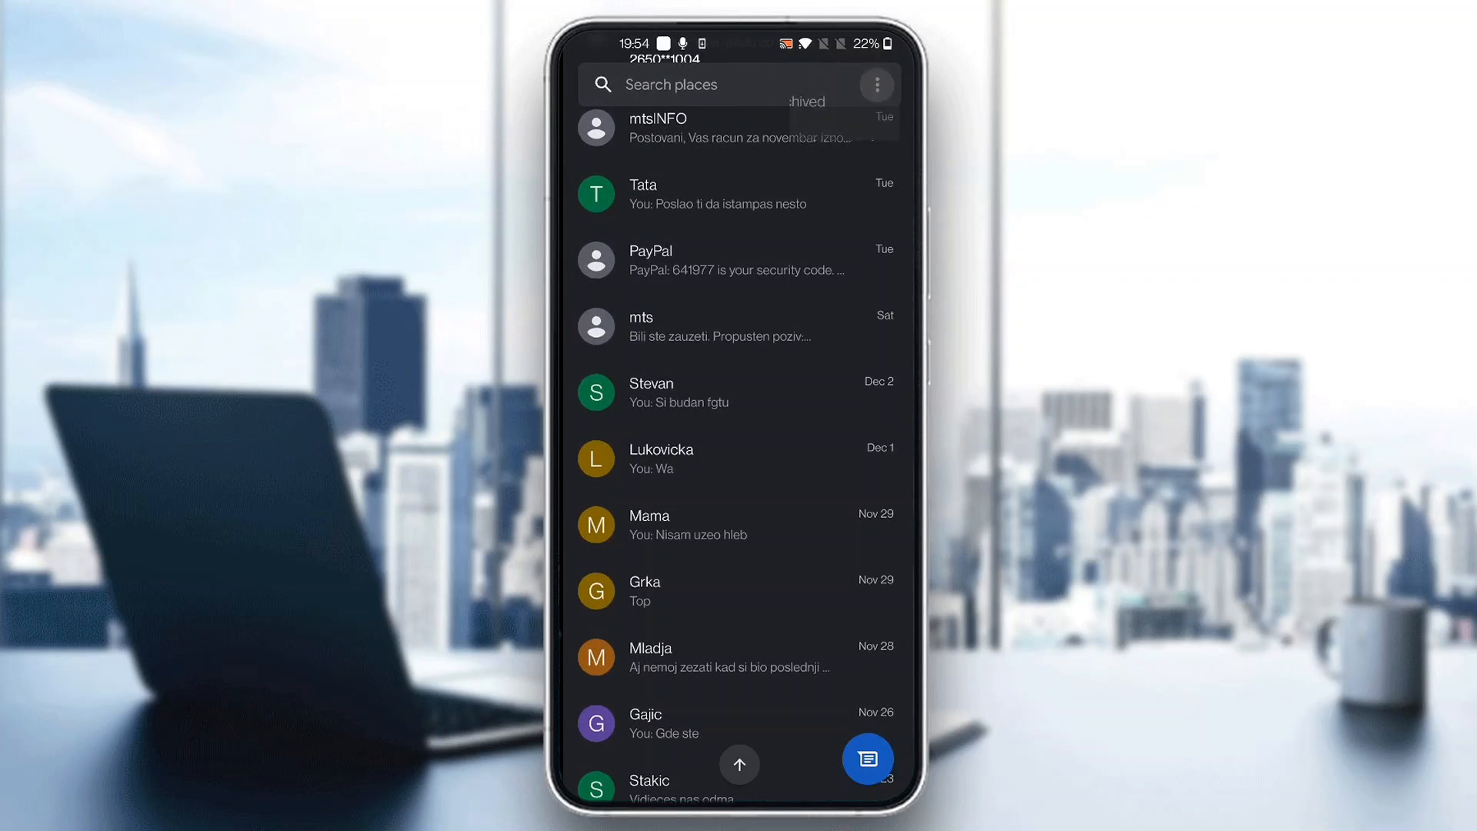
click(875, 84)
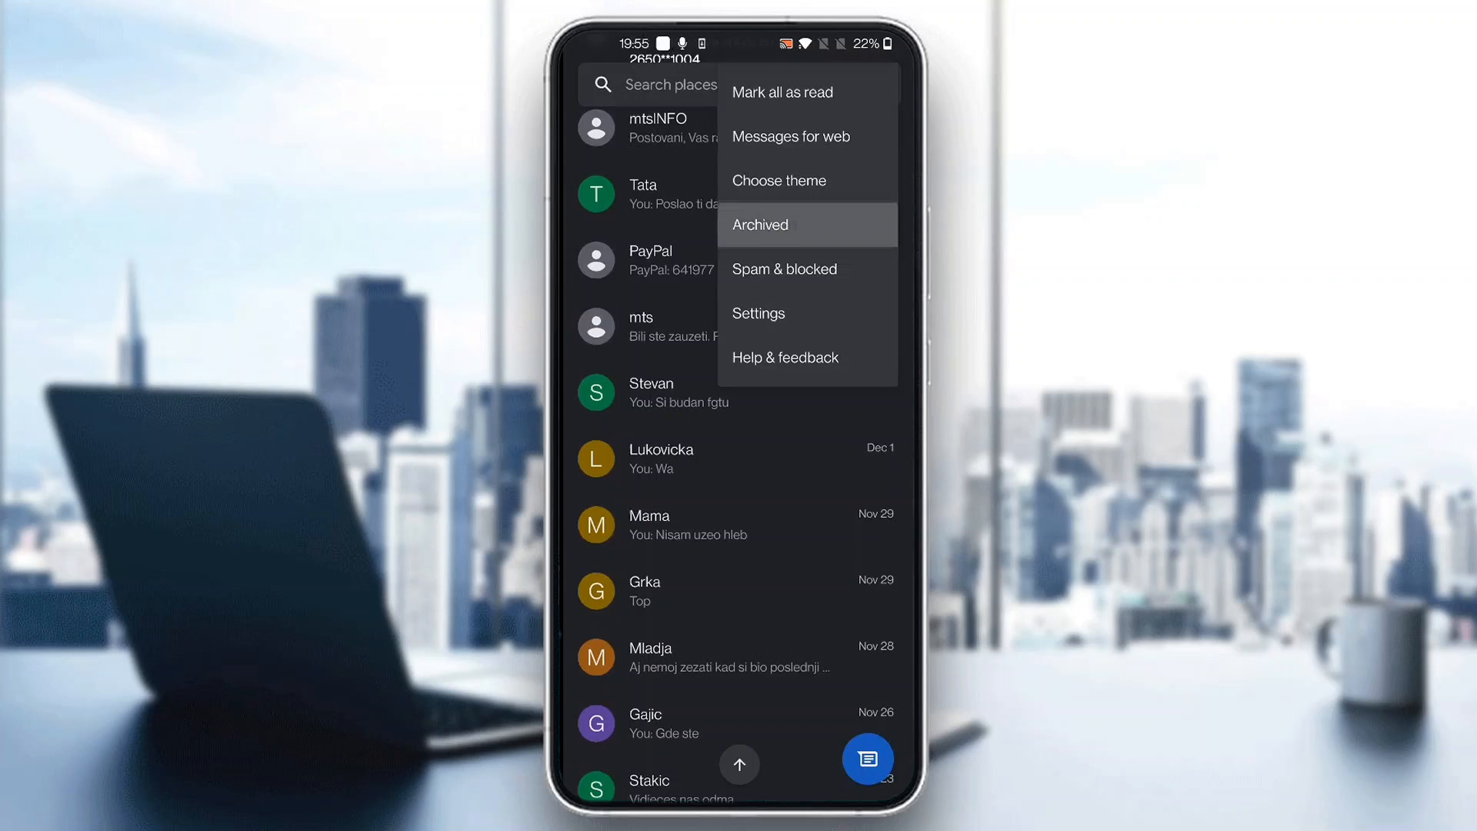
click(760, 224)
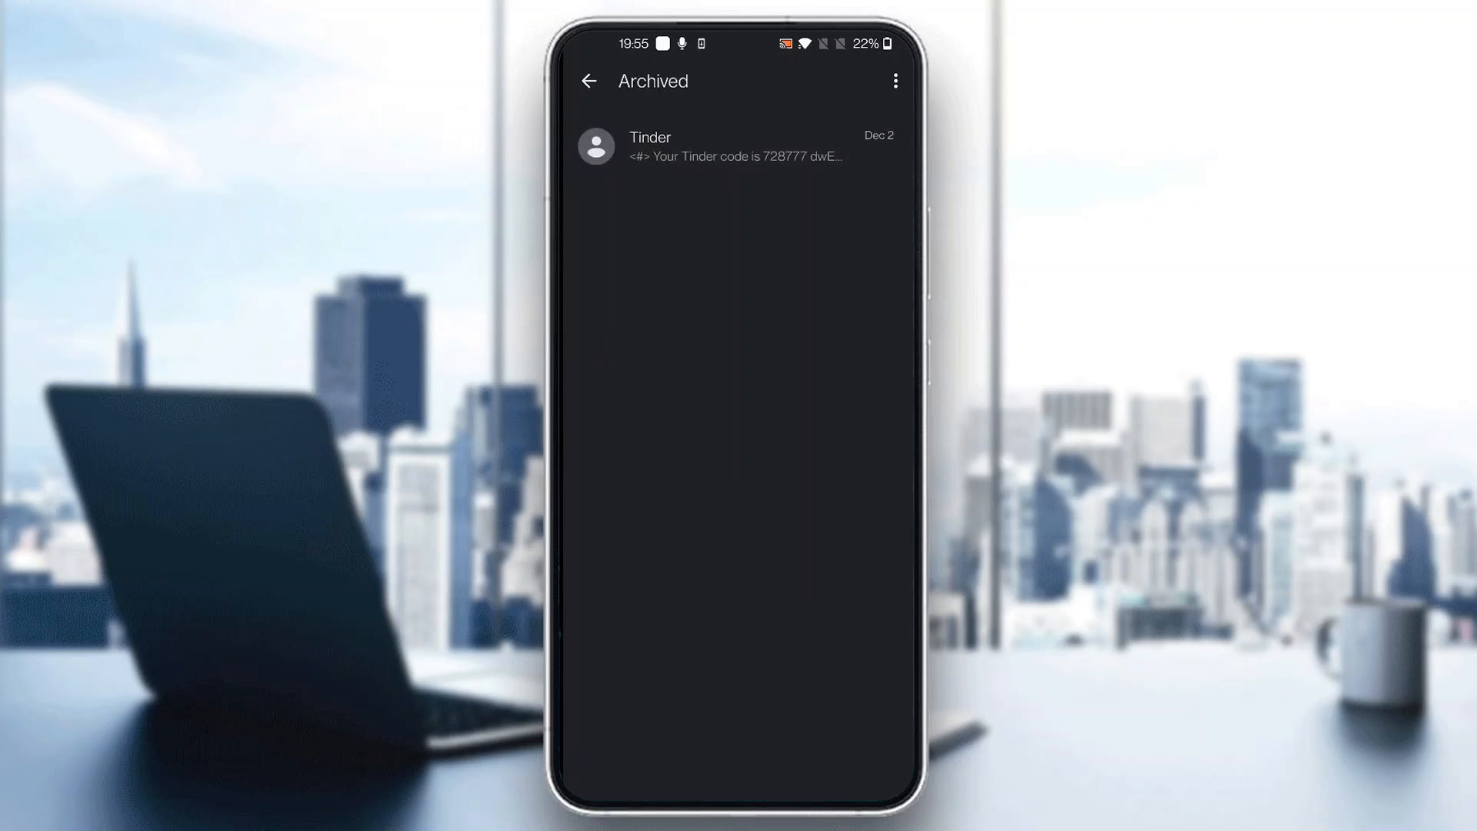
click(716, 146)
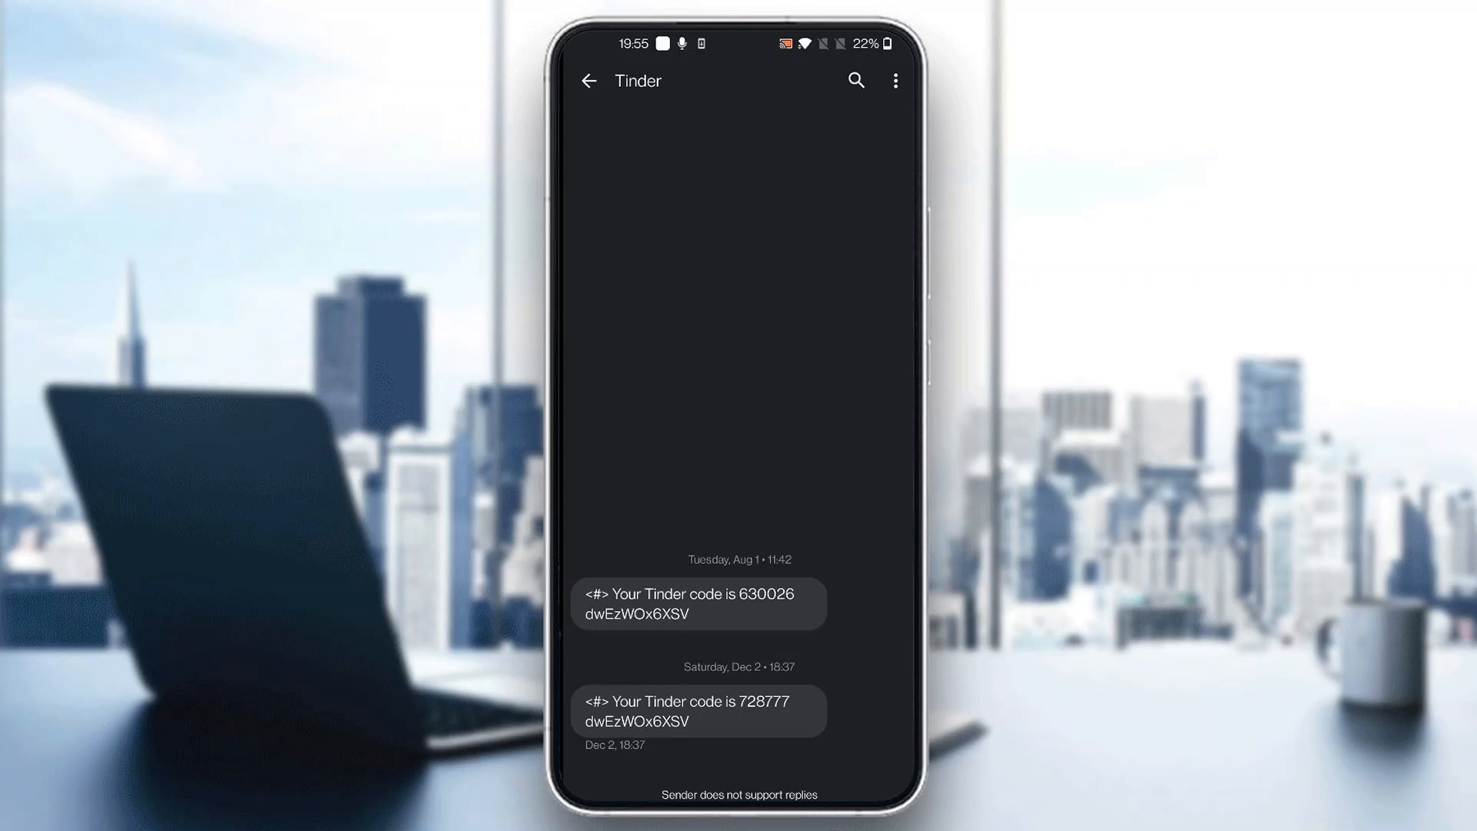
click(590, 81)
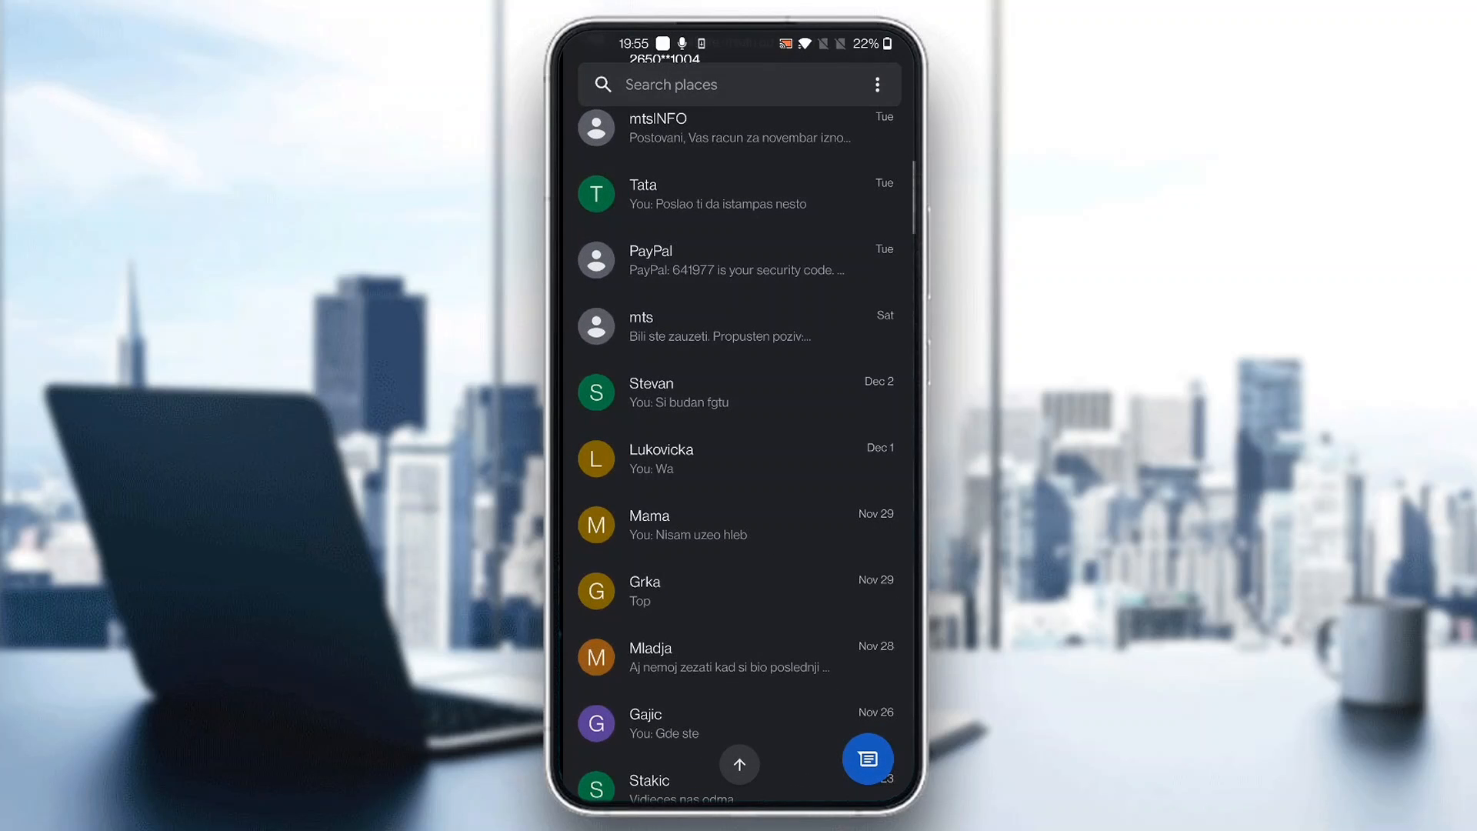